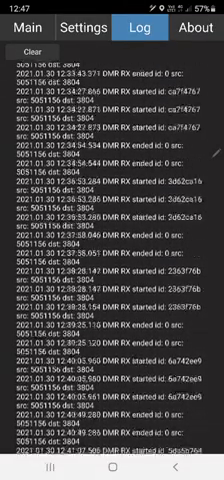
- Scroll down through the activity log entries before returning to the Main tab
{"action": "scroll", "scroll_direction": "down", "scroll_amount": 3}
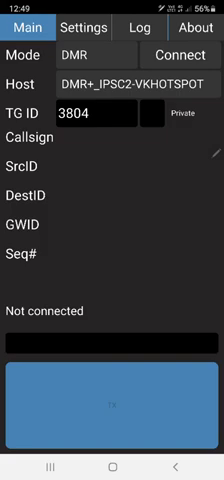
- Browse the Host dropdown list of available DMR servers
{"action": "left_click", "coordinate": [130, 72]}
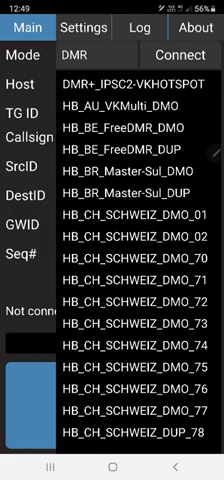
{"action": "scroll", "scroll_direction": "down", "scroll_amount": 3}
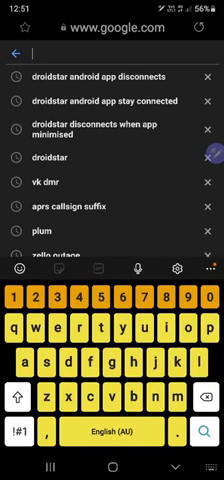
- Search Google for 'dmr brandmeister' to reach the BrandMeister network site
{"action": "type", "text": "dmr brand"}
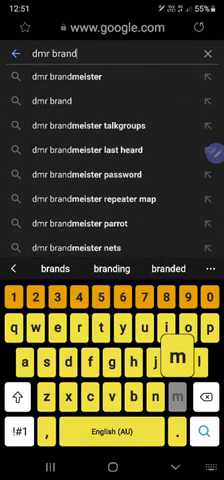
{"action": "type", "text": "meister"}
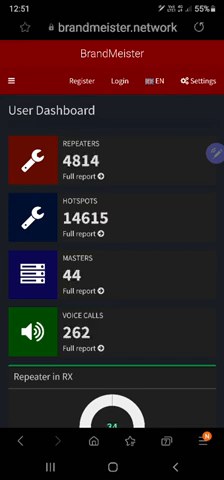
- Look over the BrandMeister account registration form fields
{"action": "left_click", "coordinate": [86, 80]}
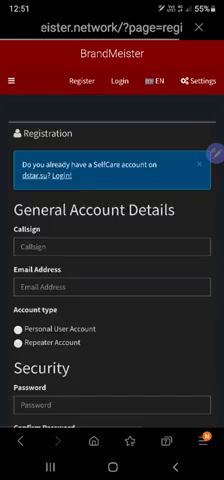
{"action": "scroll", "scroll_direction": "down", "scroll_amount": 3}
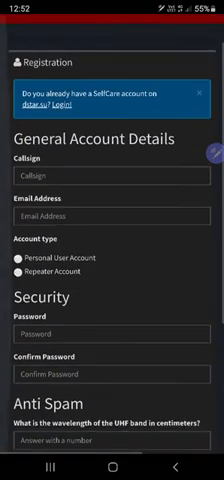
{"action": "scroll", "scroll_direction": "down", "scroll_amount": 3}
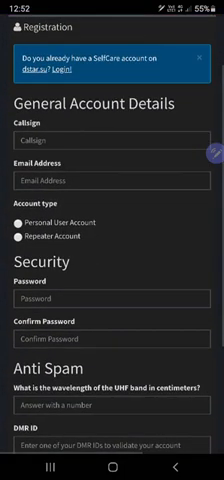
- Bring up SelfCare login for an existing account and return to the dashboard
{"action": "left_click", "coordinate": [112, 156]}
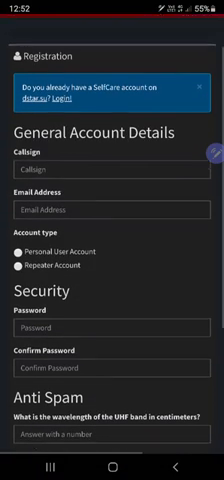
{"action": "scroll", "scroll_direction": "down", "scroll_amount": 3}
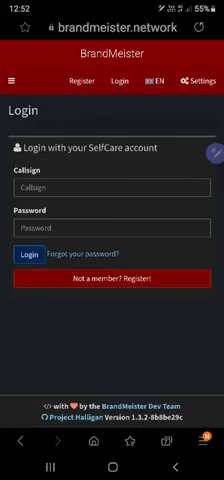
{"action": "left_click", "coordinate": [112, 184]}
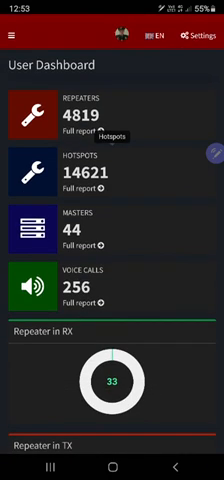
- Scroll past the repeater counters, external calls and map to the activity table
{"action": "scroll", "scroll_direction": "down", "scroll_amount": 3}
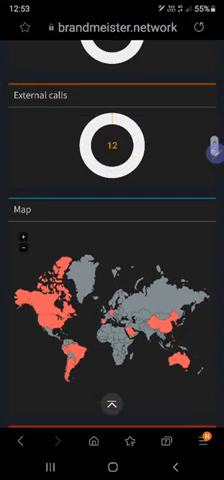
{"action": "scroll", "scroll_direction": "down", "scroll_amount": 3}
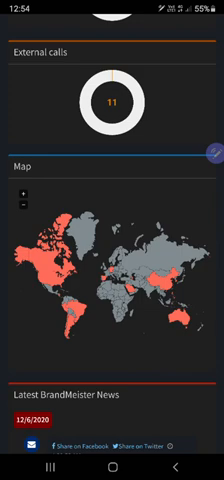
{"action": "scroll", "scroll_direction": "down", "scroll_amount": 3}
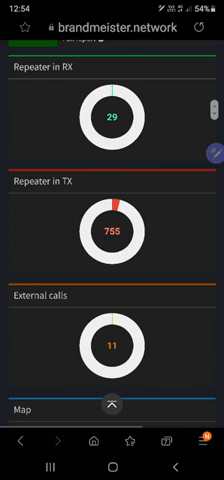
{"action": "scroll", "scroll_direction": "up", "scroll_amount": 3}
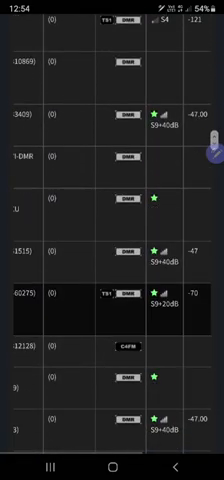
{"action": "scroll", "scroll_direction": "down", "scroll_amount": 3}
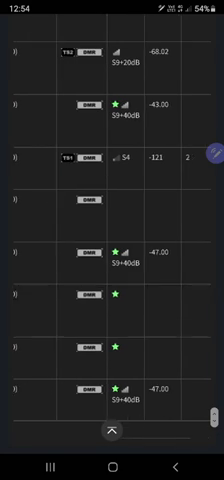
{"action": "scroll", "scroll_direction": "down", "scroll_amount": 3}
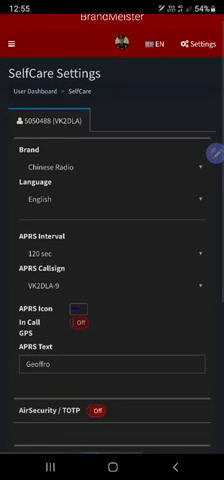
{"action": "scroll", "scroll_direction": "down", "scroll_amount": 3}
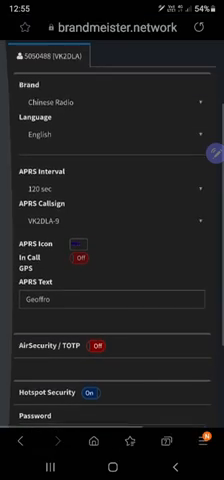
{"action": "scroll", "scroll_direction": "down", "scroll_amount": 3}
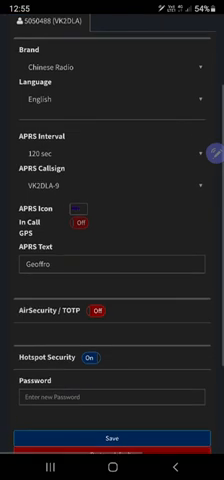
{"action": "scroll", "scroll_direction": "down", "scroll_amount": 3}
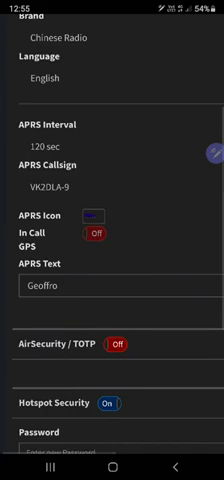
{"action": "scroll", "scroll_direction": "down", "scroll_amount": 3}
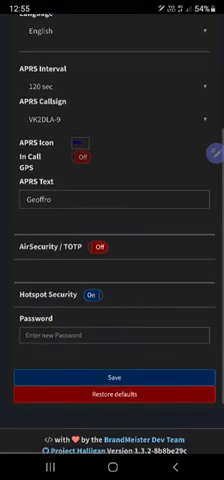
{"action": "scroll", "scroll_direction": "down", "scroll_amount": 3}
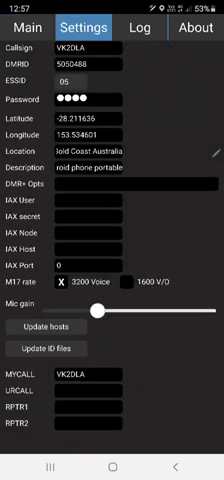
{"action": "left_click", "coordinate": [112, 450]}
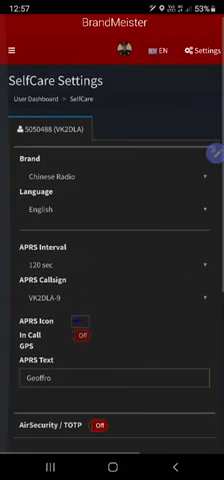
{"action": "scroll", "scroll_direction": "down", "scroll_amount": 3}
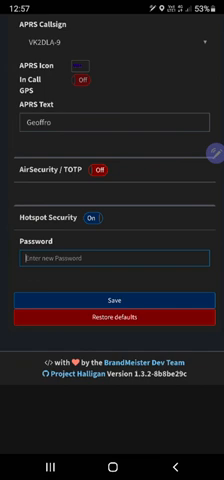
{"action": "scroll", "scroll_direction": "down", "scroll_amount": 3}
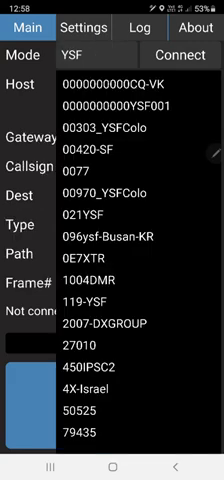
- Choose DMR as the operating mode for the BM_Australia_5051 talkgroup 91 connection
{"action": "scroll", "scroll_direction": "down", "scroll_amount": 3}
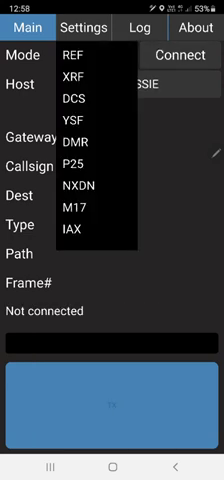
{"action": "left_click", "coordinate": [96, 152]}
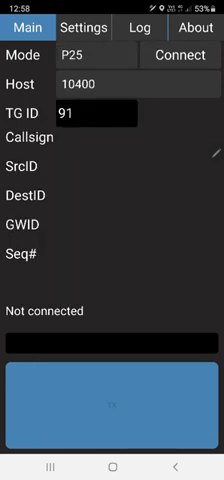
{"action": "left_click", "coordinate": [96, 104]}
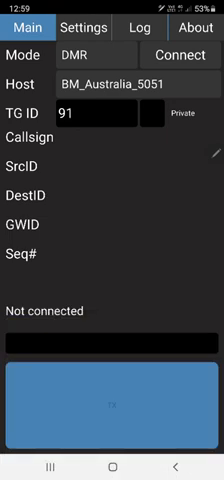
- Connect to BM_Australia_5051 on talkgroup 91 and watch received DMR transmissions
{"action": "left_click", "coordinate": [180, 52]}
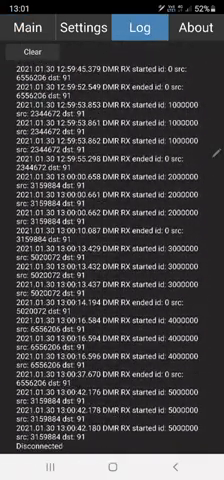
{"action": "scroll", "scroll_direction": "down", "scroll_amount": 3}
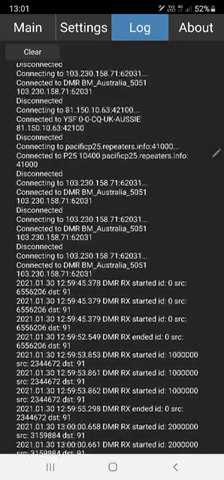
{"action": "scroll", "scroll_direction": "down", "scroll_amount": 3}
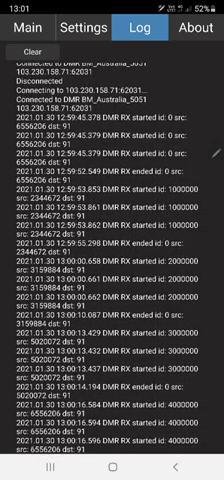
{"action": "scroll", "scroll_direction": "down", "scroll_amount": 3}
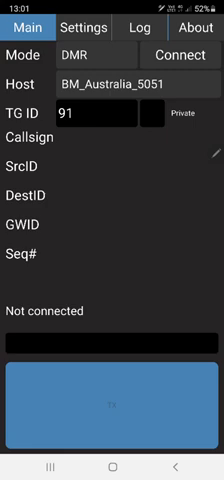
- Show the About page with DroidStar v0.39 beta and GPL licence text
{"action": "left_click", "coordinate": [200, 24]}
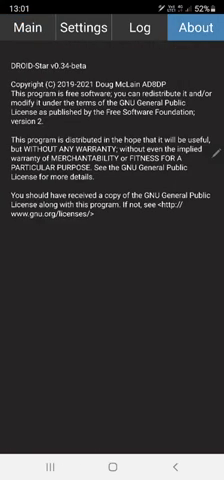